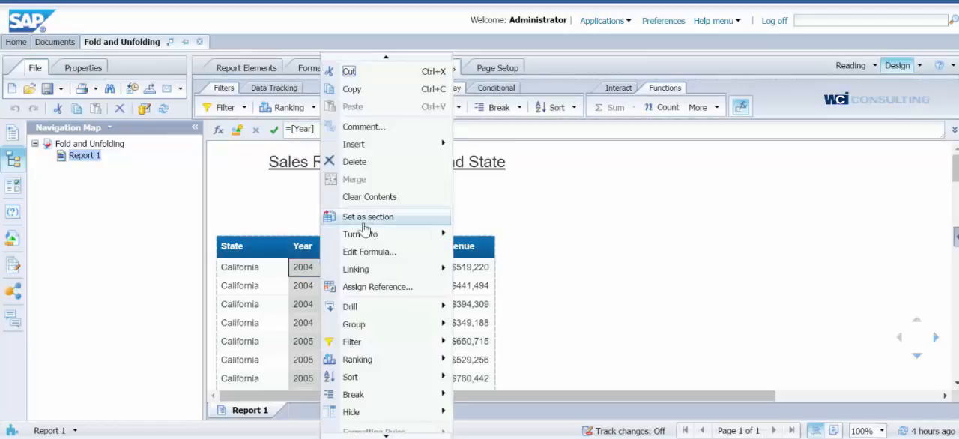
Set the Year column as a section of the Sales Revenue report
click(367, 216)
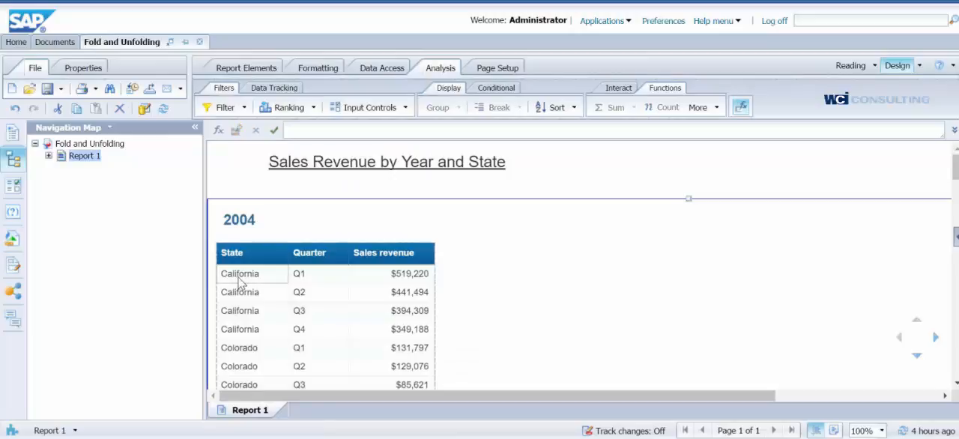
Add a break on the State column, then select the Sales revenue column
right_click(240, 274)
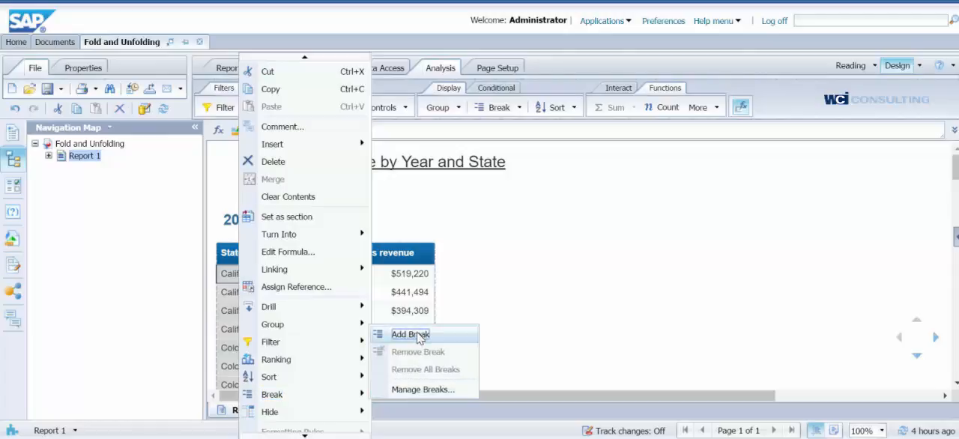
click(410, 334)
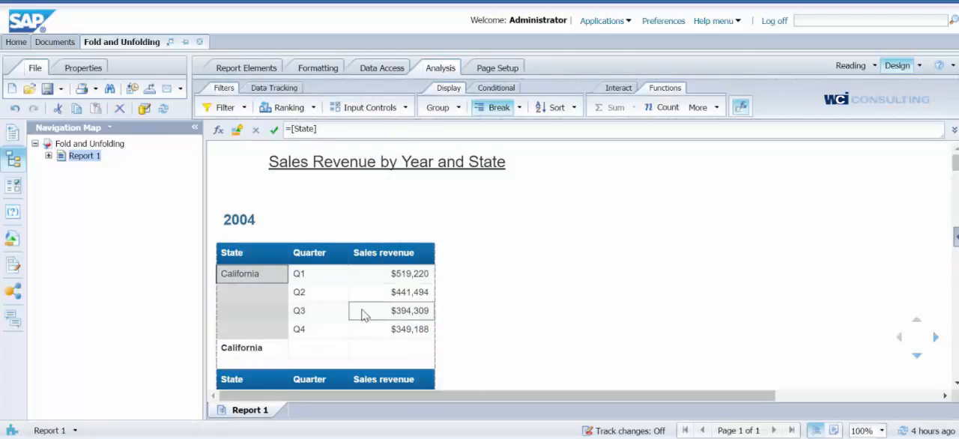
click(391, 274)
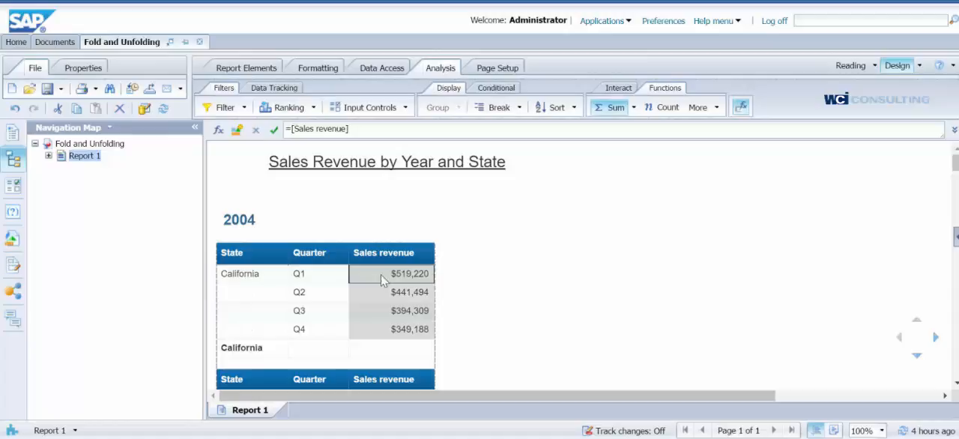
Apply Sum to Sales revenue so each state footer shows a total, then deselect
click(610, 107)
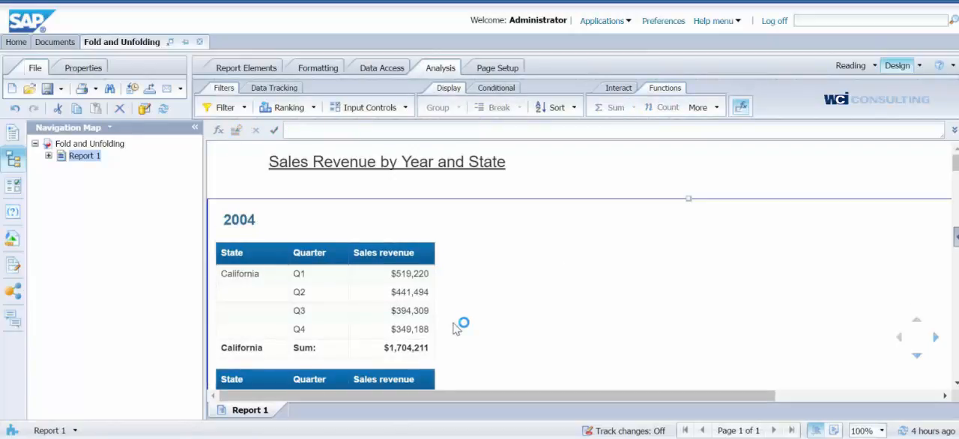
click(386, 161)
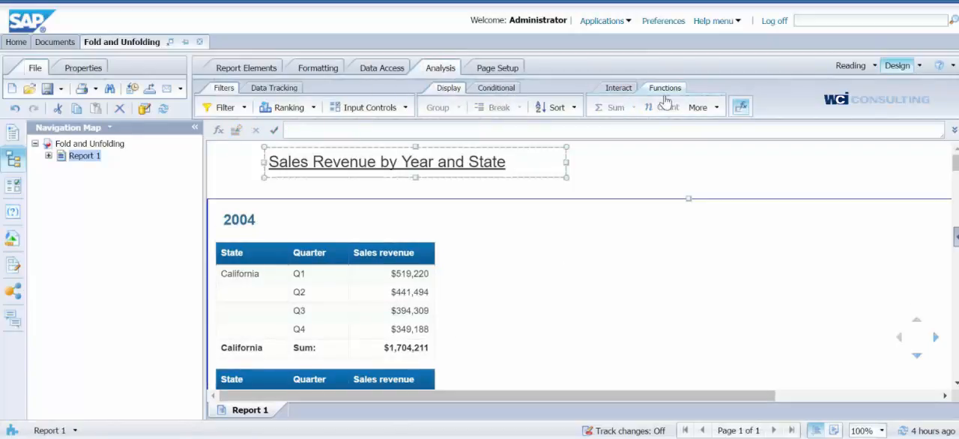
Enable the outline from the Interact tab and fold the 2004 table to its $8,095,814 total
click(619, 87)
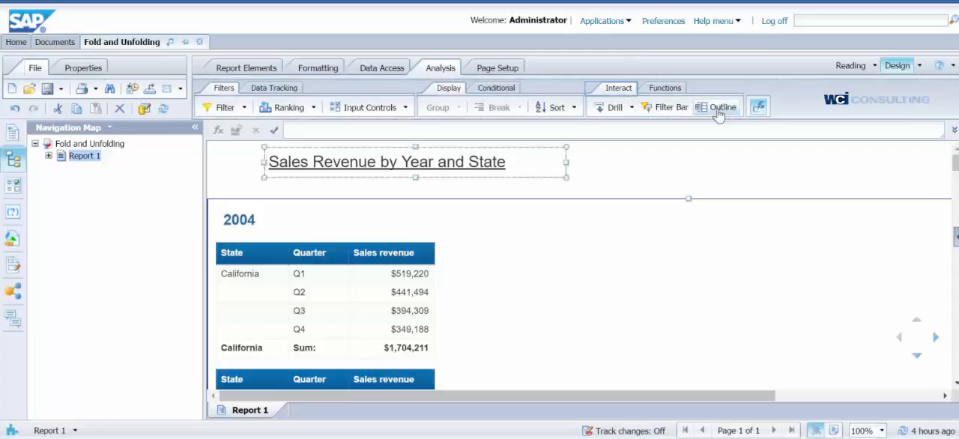
click(721, 107)
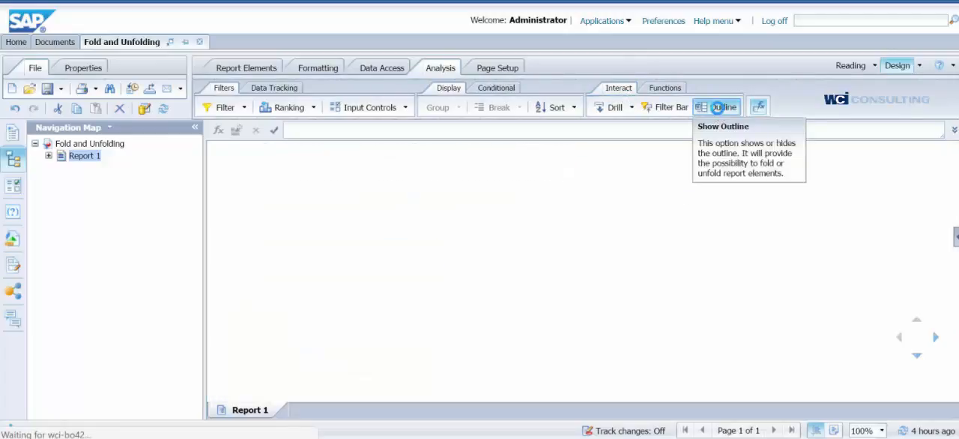
click(722, 107)
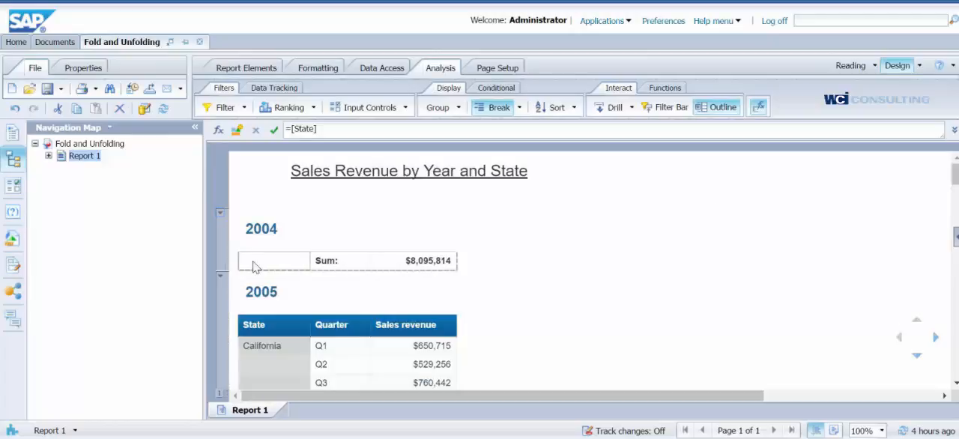
Fold the year sections to their totals and scroll down the report
click(492, 107)
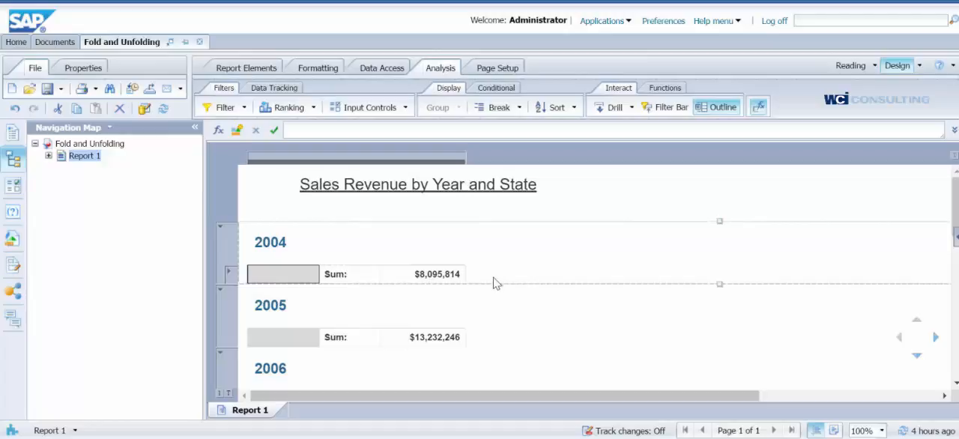
scroll(down, 3)
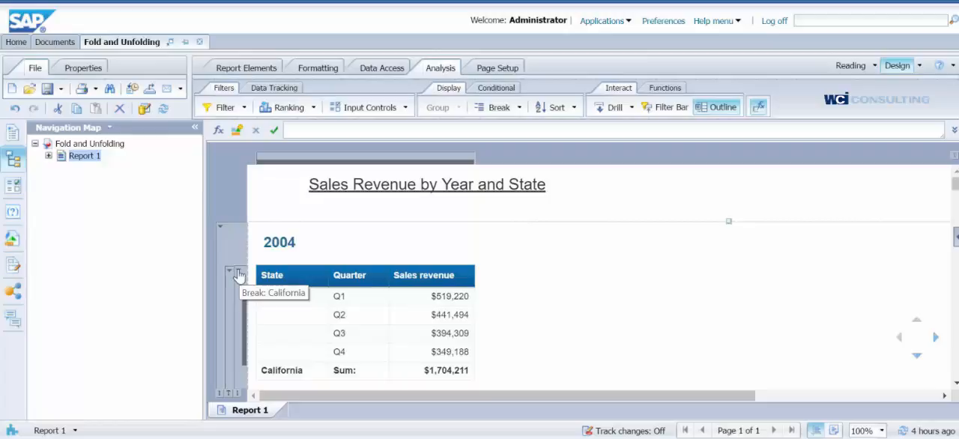
Fold the California break to its sum and scroll to confirm other states show only sums
click(231, 271)
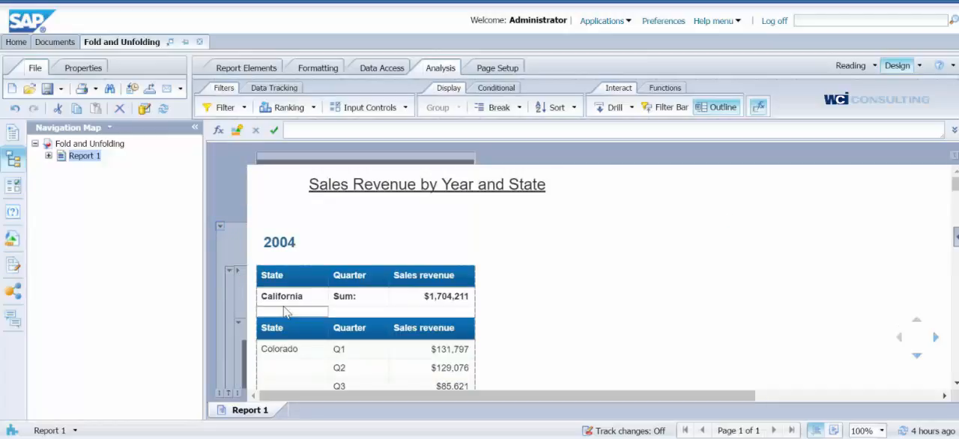
scroll(down, 3)
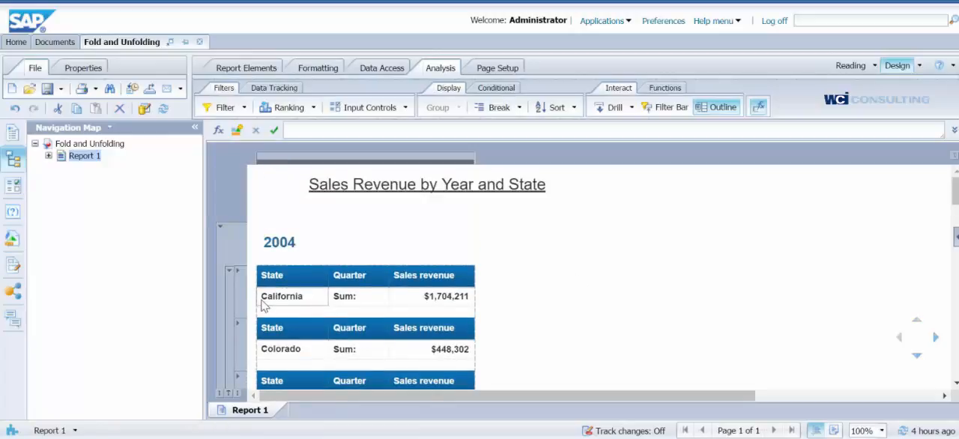
scroll(down, 3)
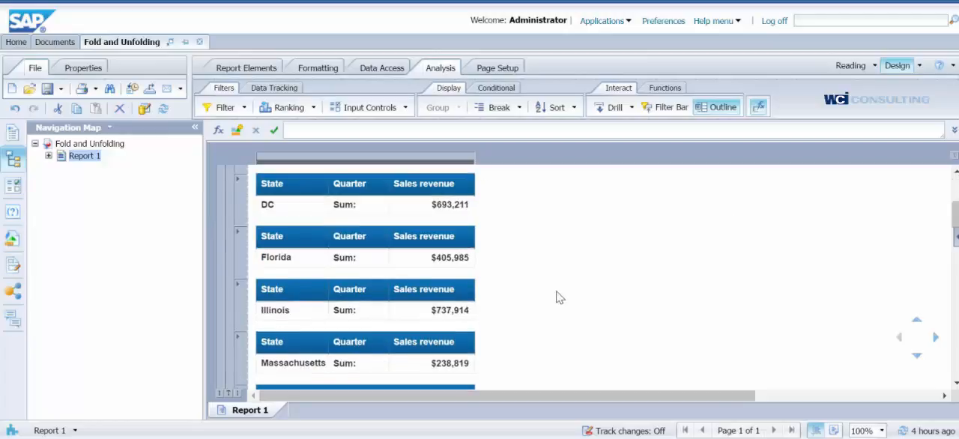